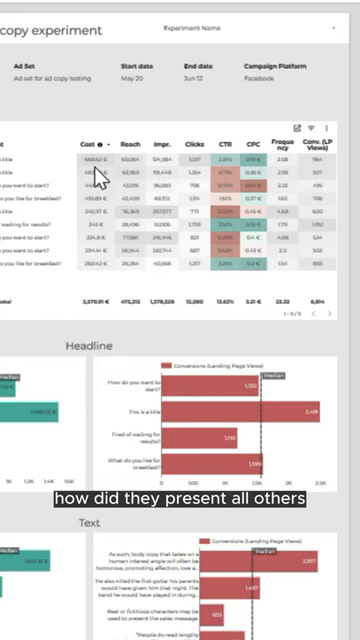
pyautogui.scroll(-3)
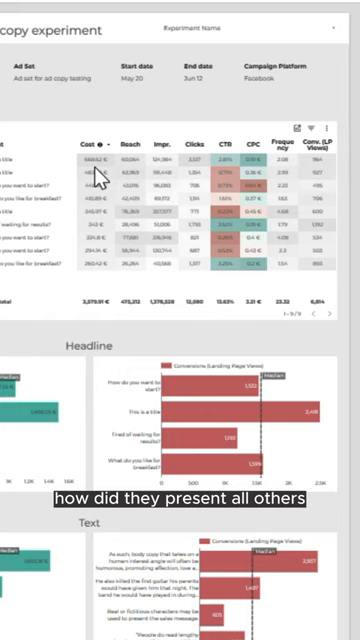